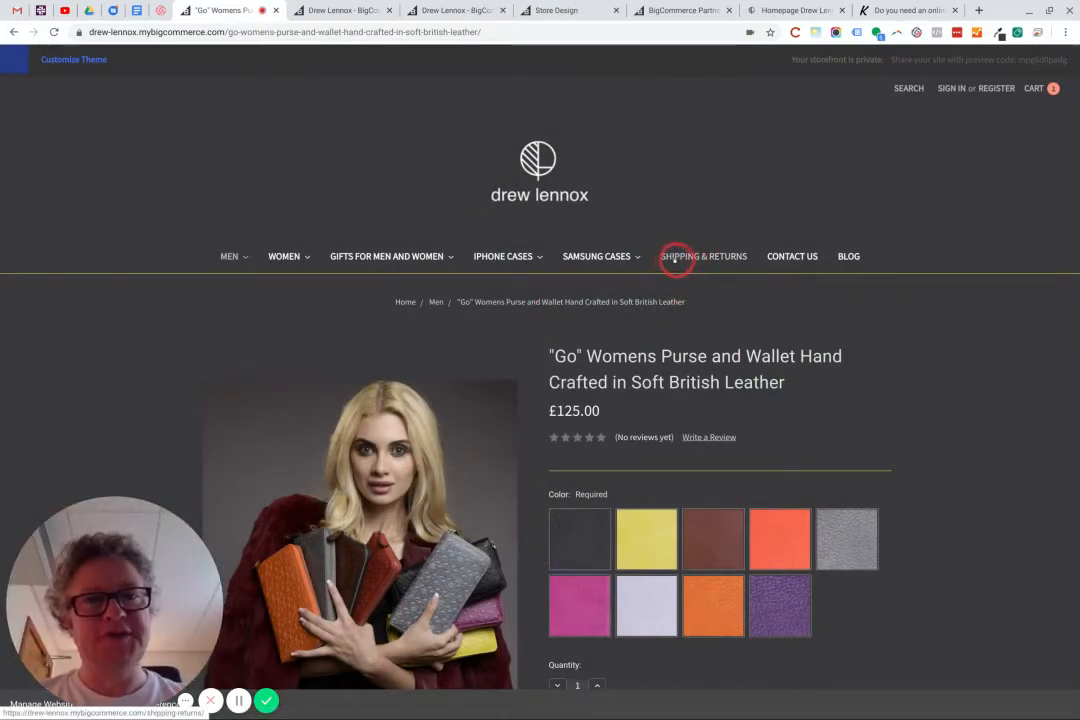
{"action": "mouse_move", "coordinate": [847, 256]}
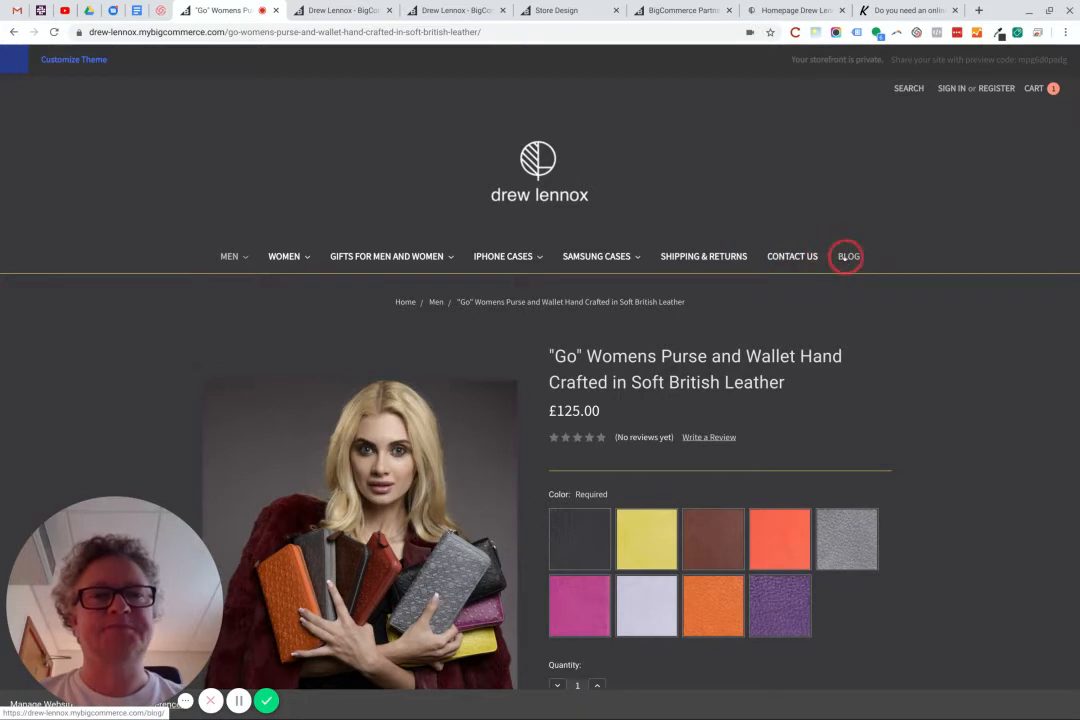
{"action": "mouse_move", "coordinate": [727, 242]}
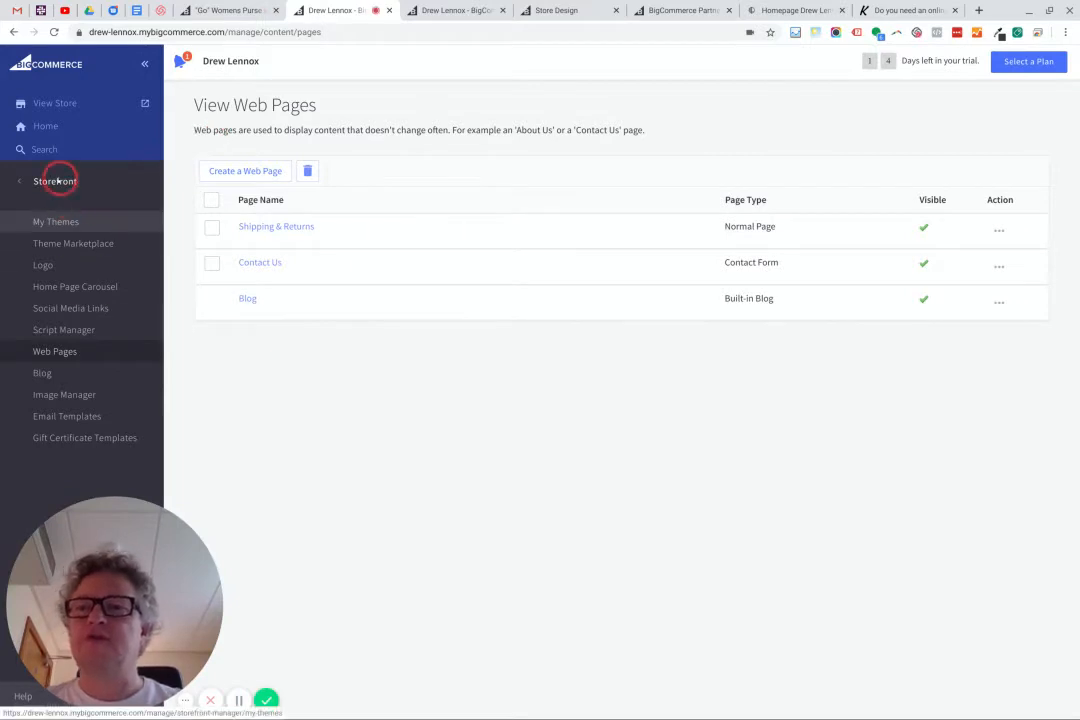
Step: In Web Pages, hide the Contact Us and Shipping & Returns pages, leaving Blog visible
{"action": "left_click", "coordinate": [55, 181]}
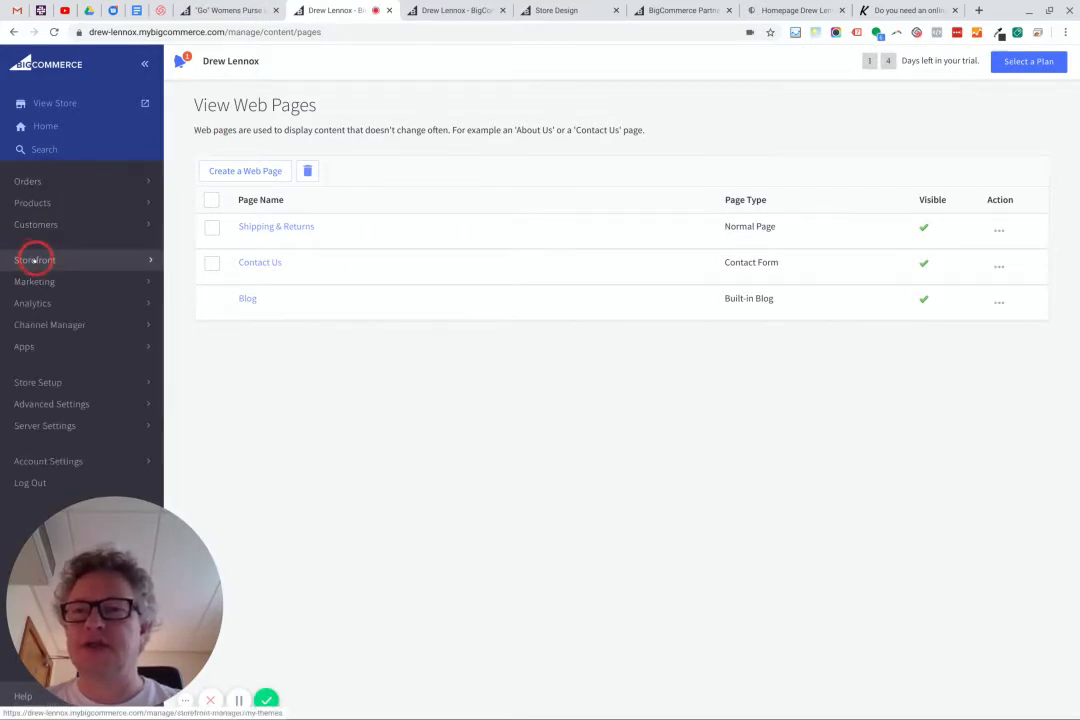
{"action": "left_click", "coordinate": [35, 260]}
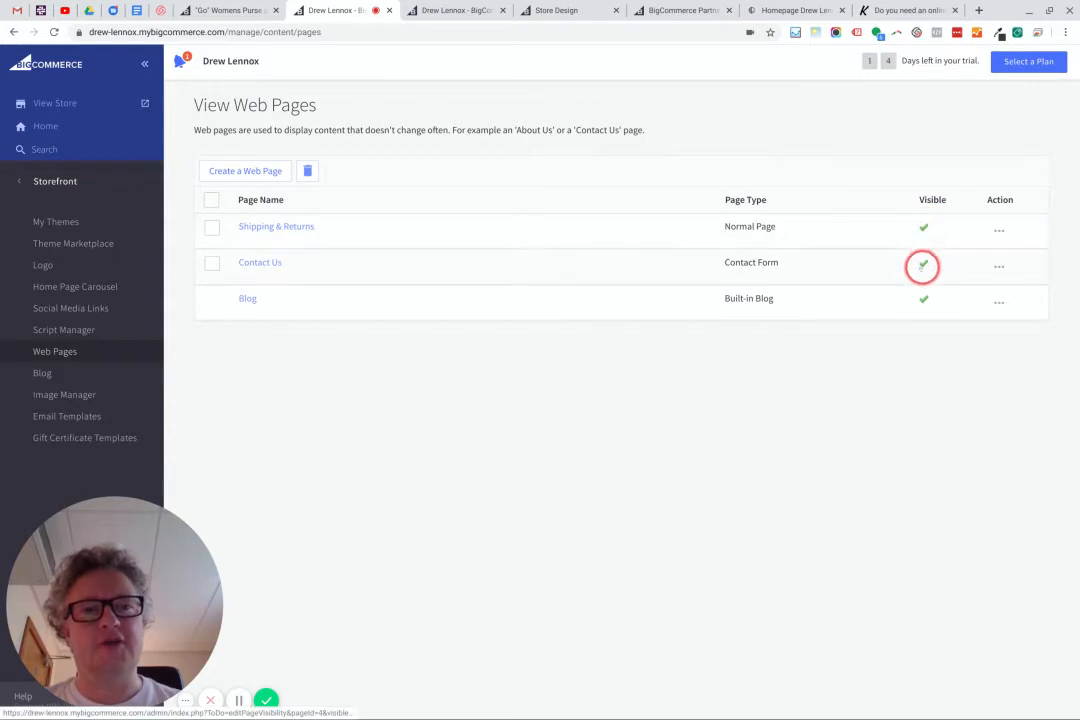
{"action": "mouse_move", "coordinate": [923, 227]}
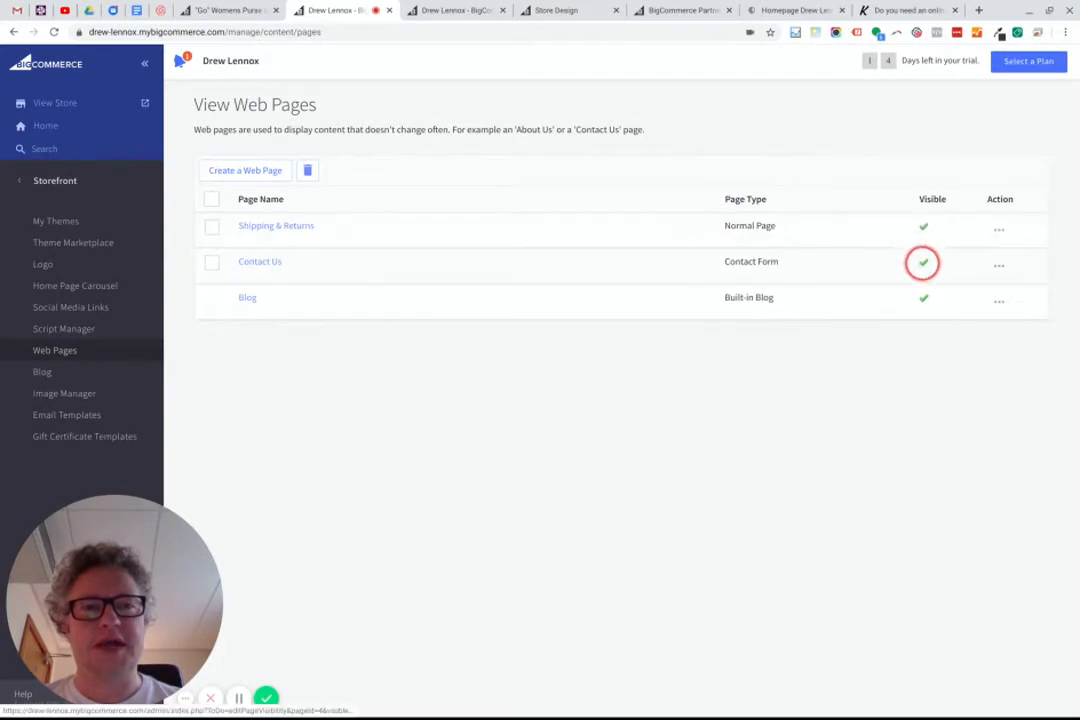
{"action": "left_click", "coordinate": [923, 225]}
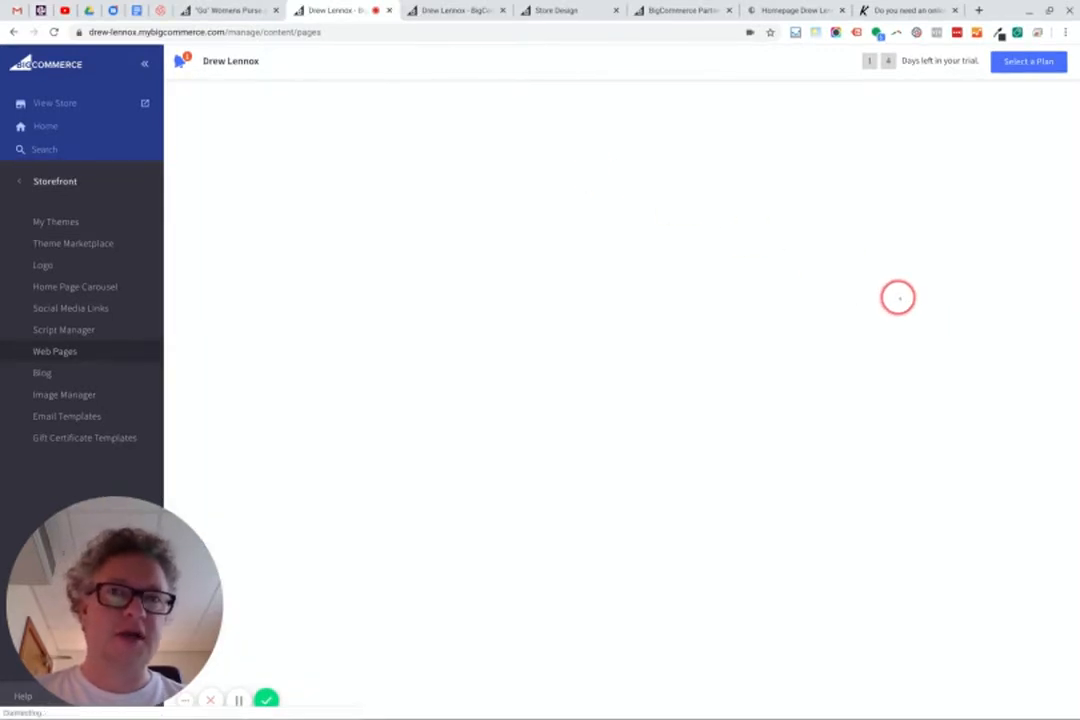
{"action": "left_click", "coordinate": [230, 10]}
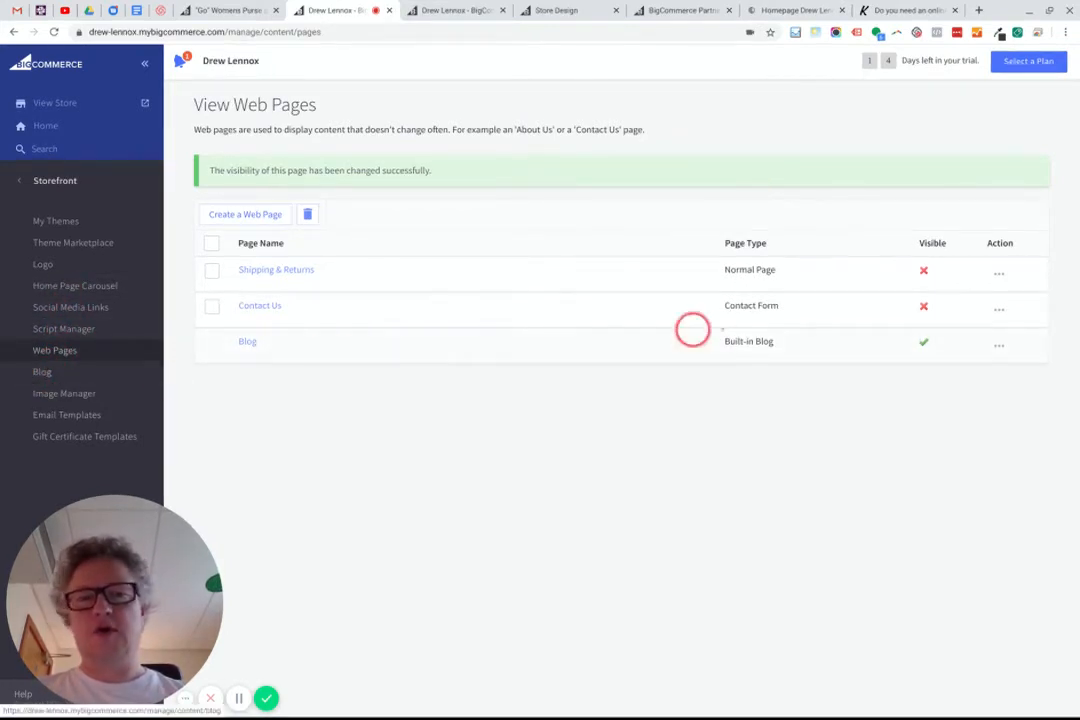
Step: Switch Blog visibility off under Manage Blog Posts, then refresh the storefront product page to confirm
{"action": "left_click", "coordinate": [999, 345]}
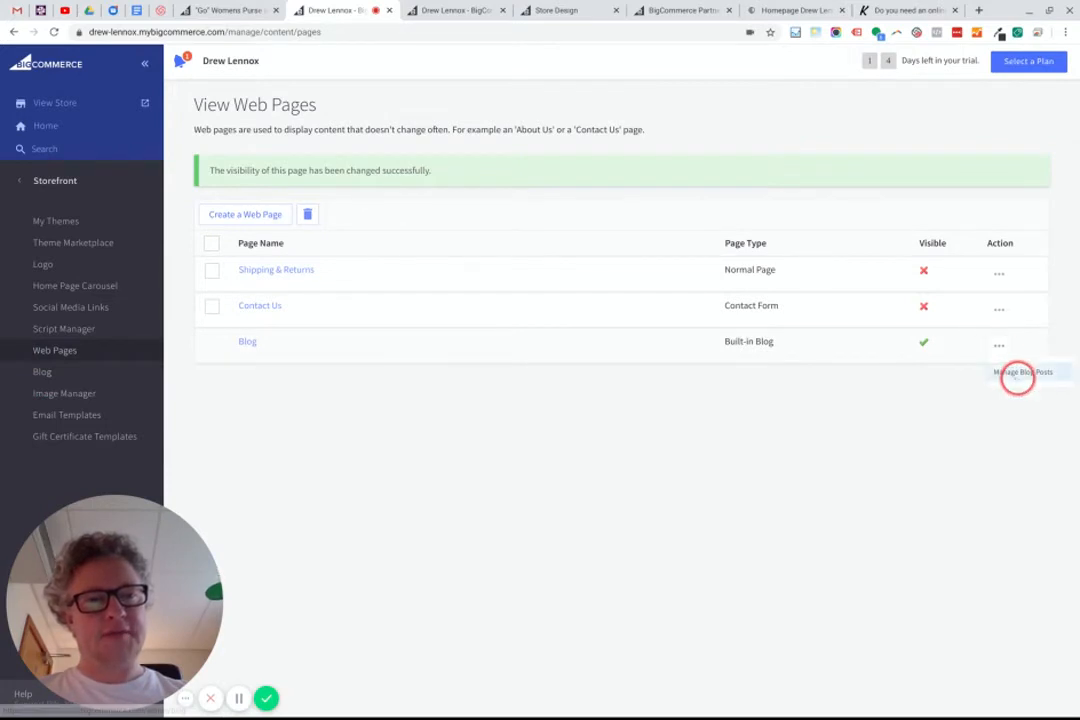
{"action": "left_click", "coordinate": [1022, 372]}
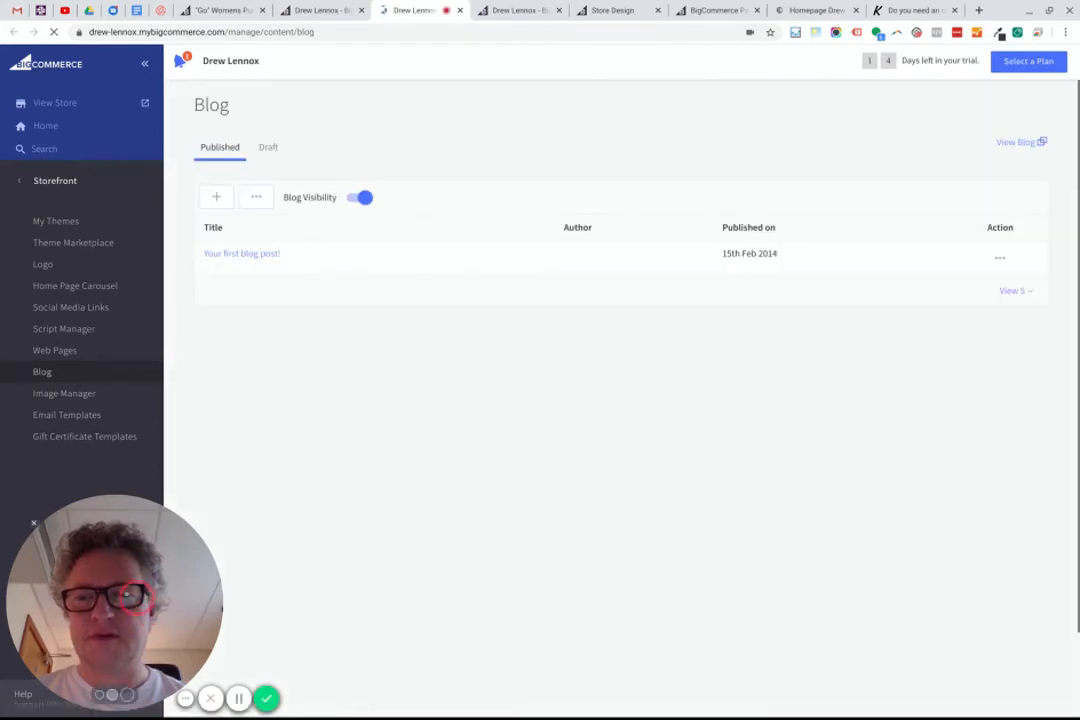
{"action": "left_click", "coordinate": [361, 197]}
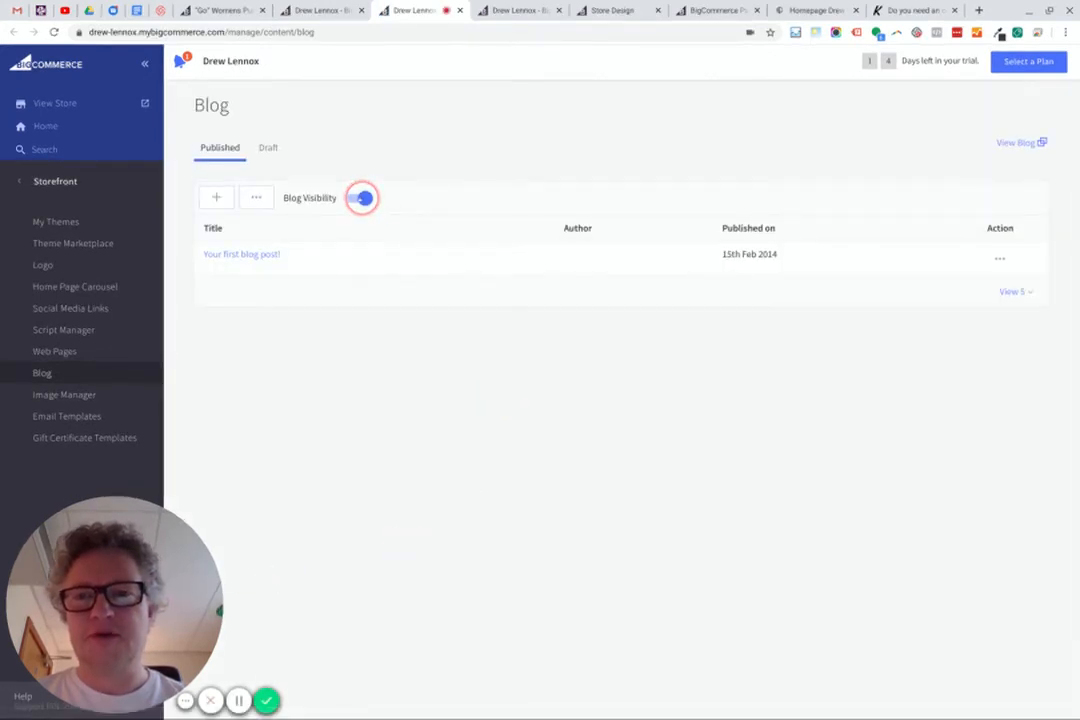
{"action": "left_click", "coordinate": [362, 197]}
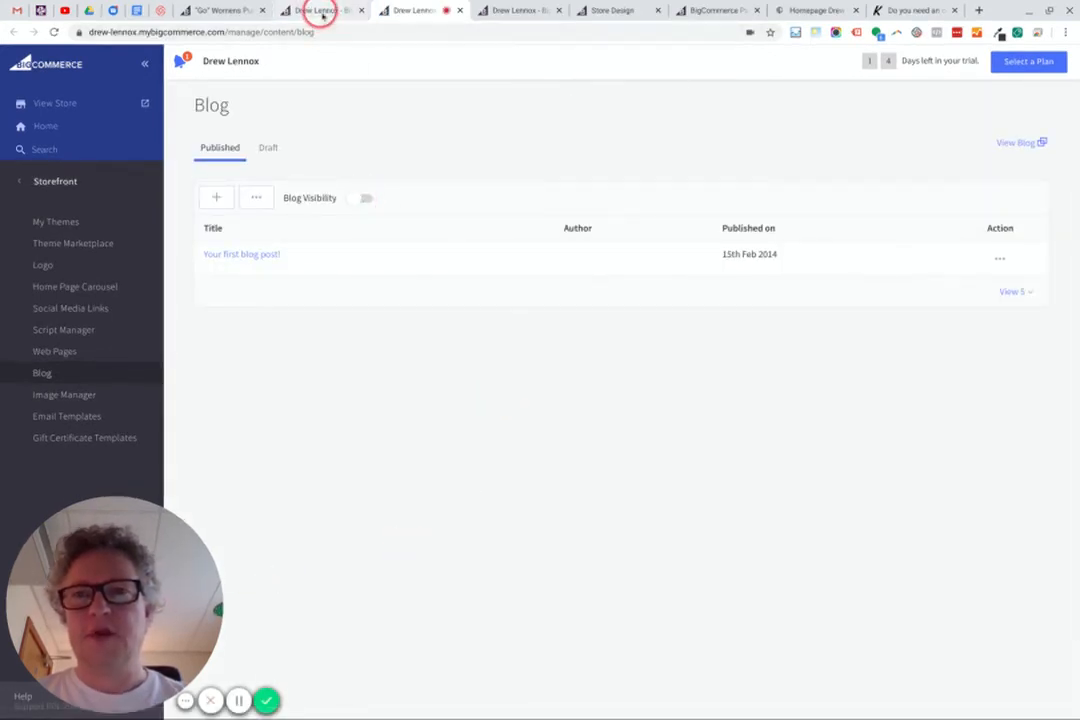
{"action": "left_click", "coordinate": [218, 10]}
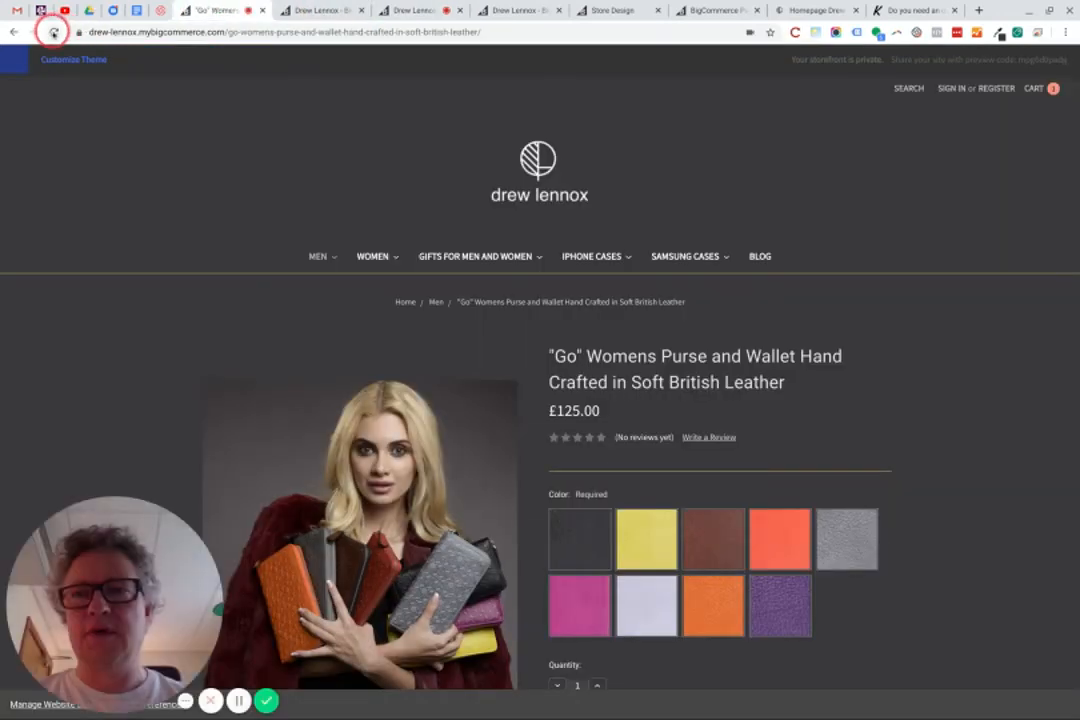
{"action": "left_click", "coordinate": [52, 31]}
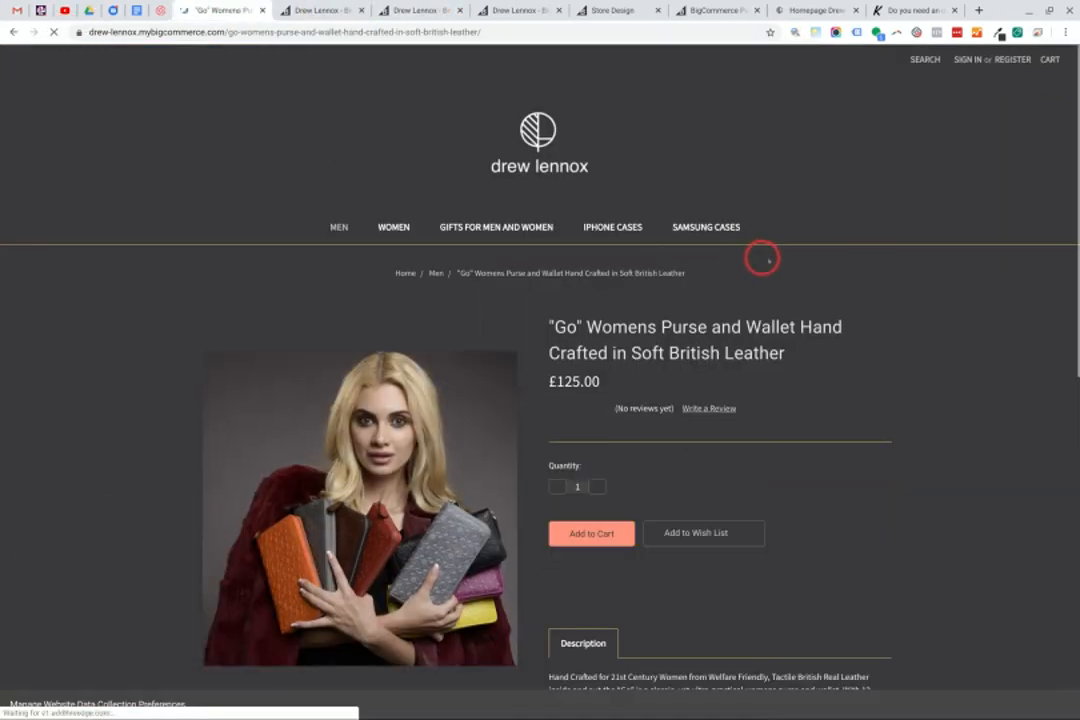